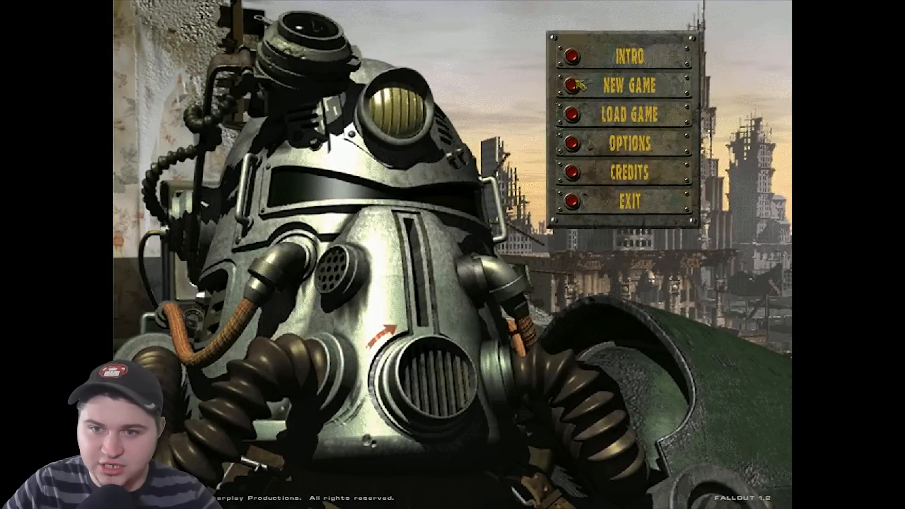
# - Start a new Fallout game, reaching character selection with Max Stone shown
pyautogui.click(625, 85)
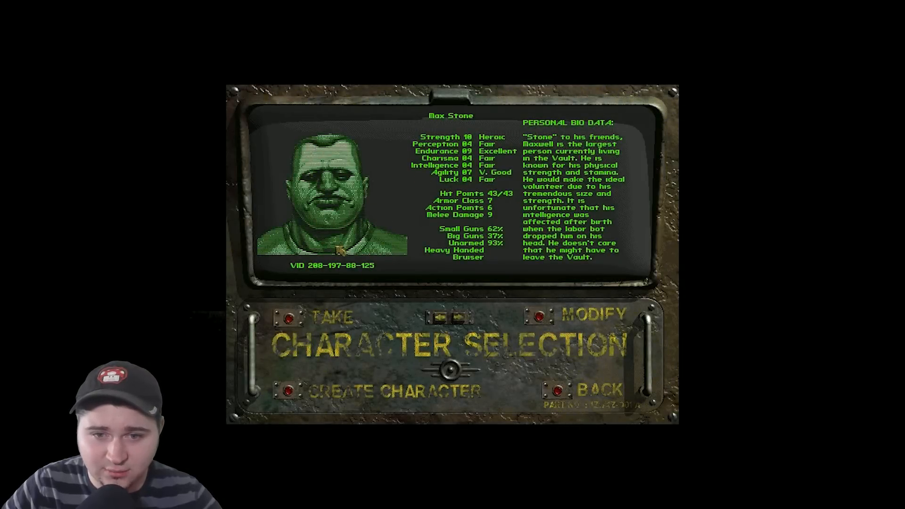
pyautogui.moveTo(416, 338)
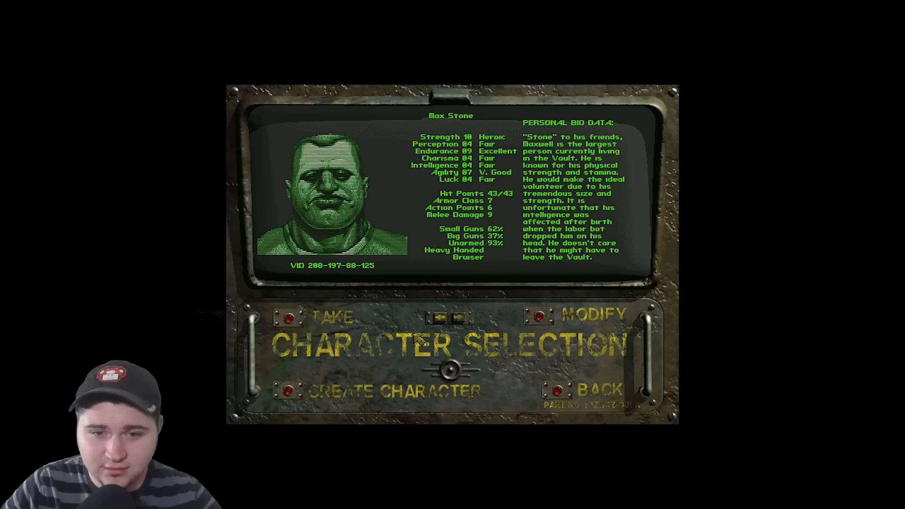
pyautogui.moveTo(547, 322)
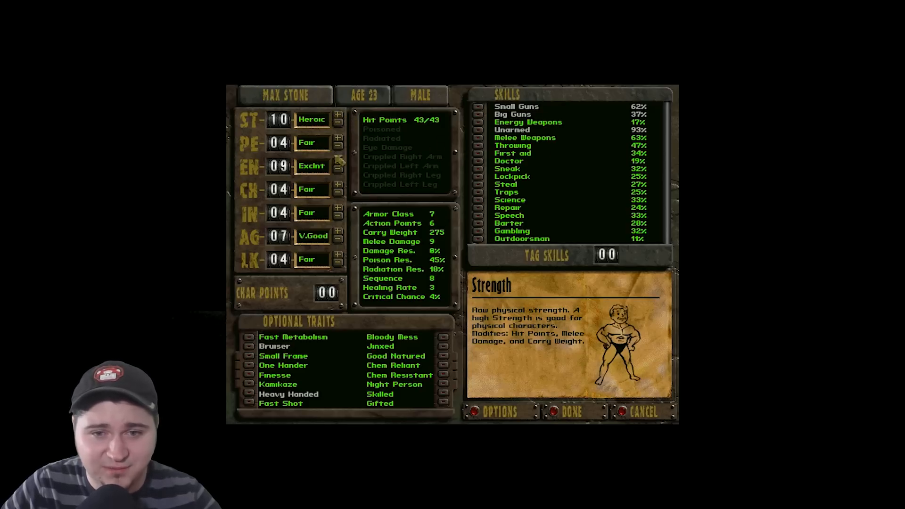
pyautogui.moveTo(517, 387)
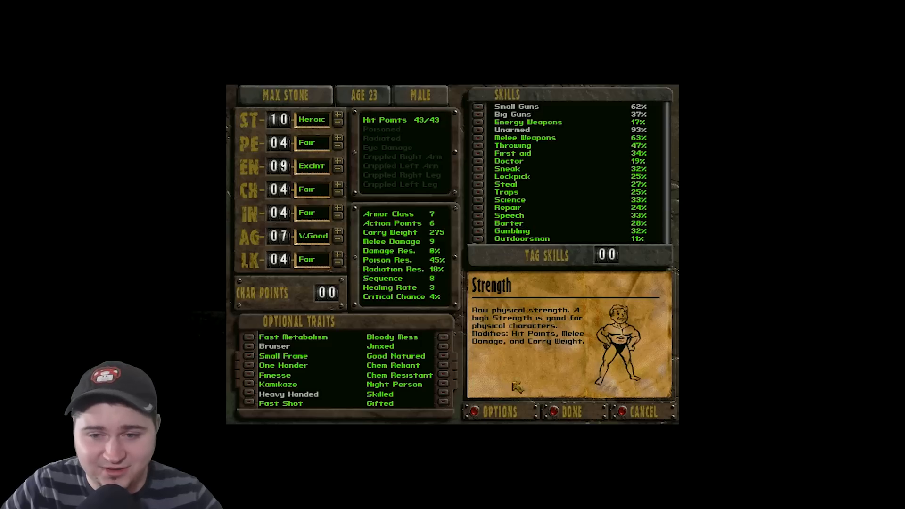
pyautogui.moveTo(389, 139)
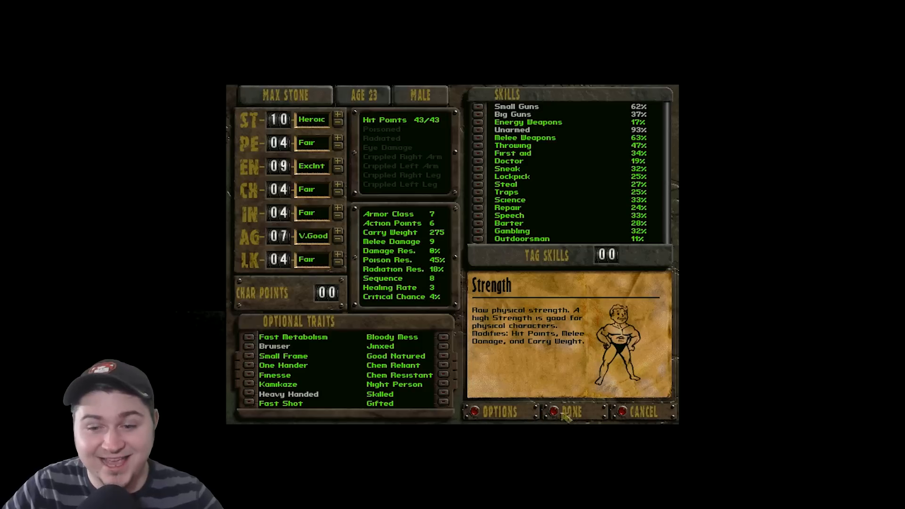
pyautogui.click(570, 412)
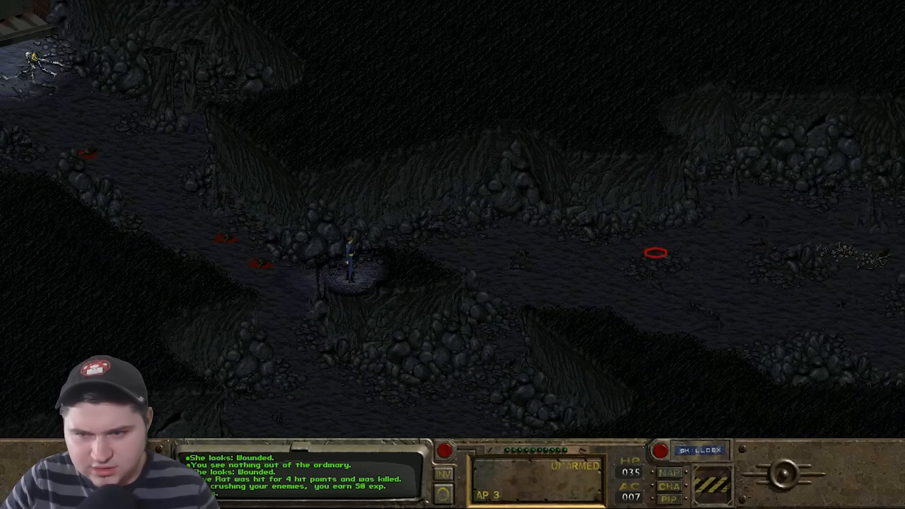
pyautogui.moveTo(506, 245)
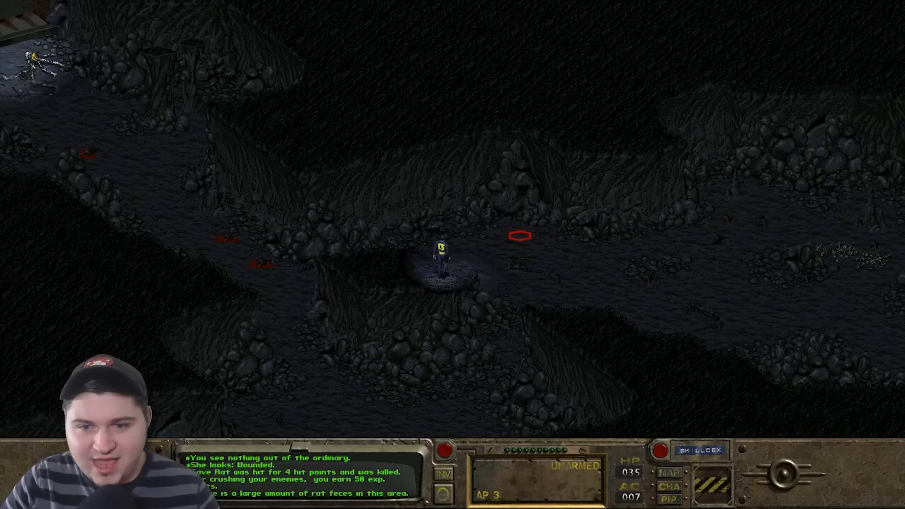
# - Walk Max further along the cave passage after the cave rat falls
pyautogui.click(518, 236)
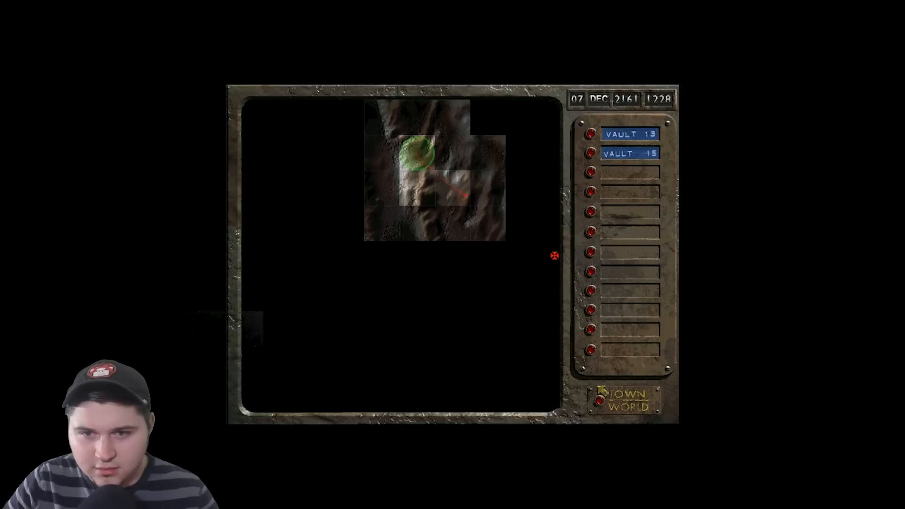
# - Travel across the desert on the world map and arrive at Vault 15 on 18 Dec 2161
pyautogui.click(547, 258)
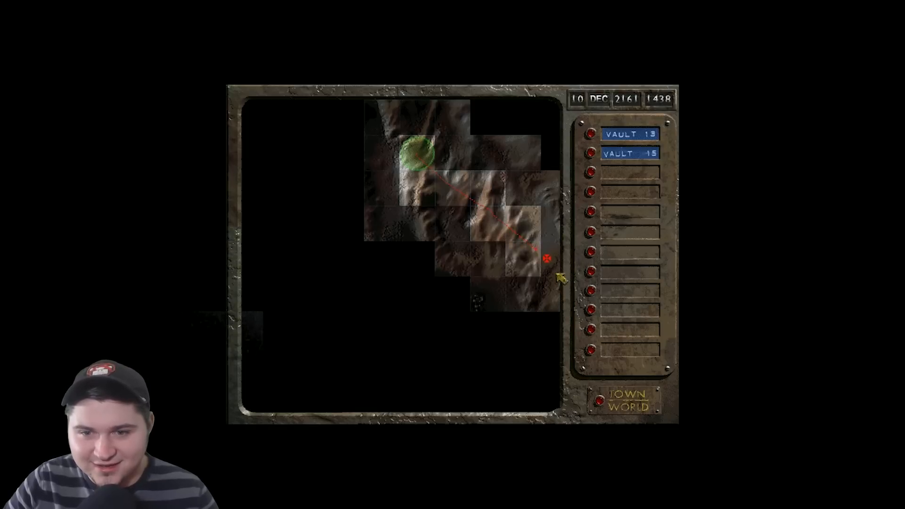
pyautogui.click(547, 256)
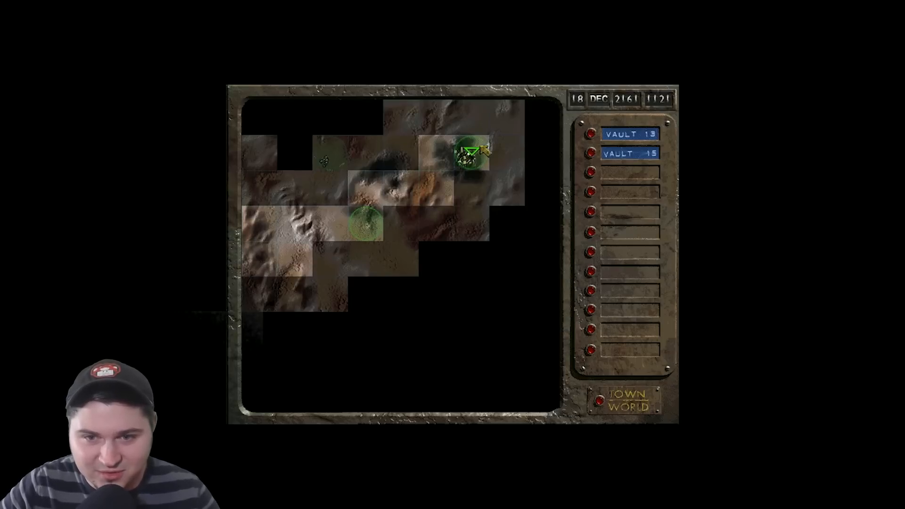
pyautogui.click(628, 153)
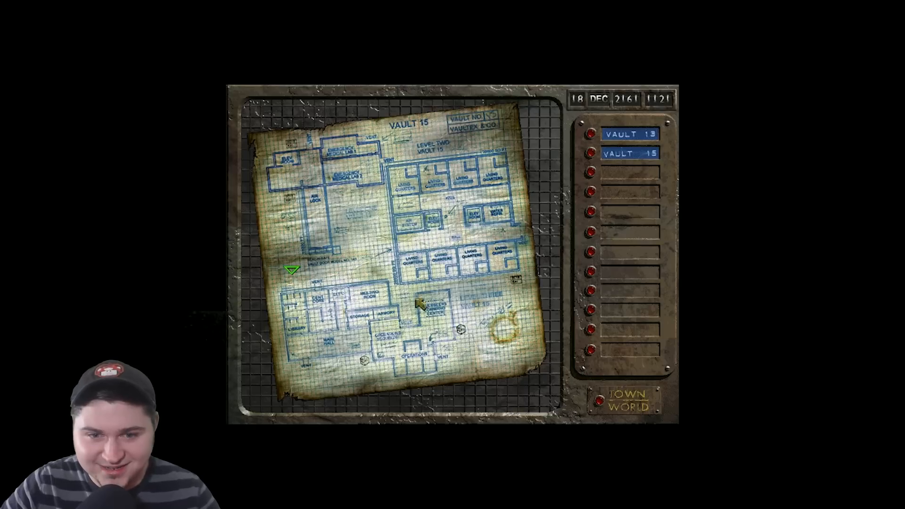
pyautogui.moveTo(291, 273)
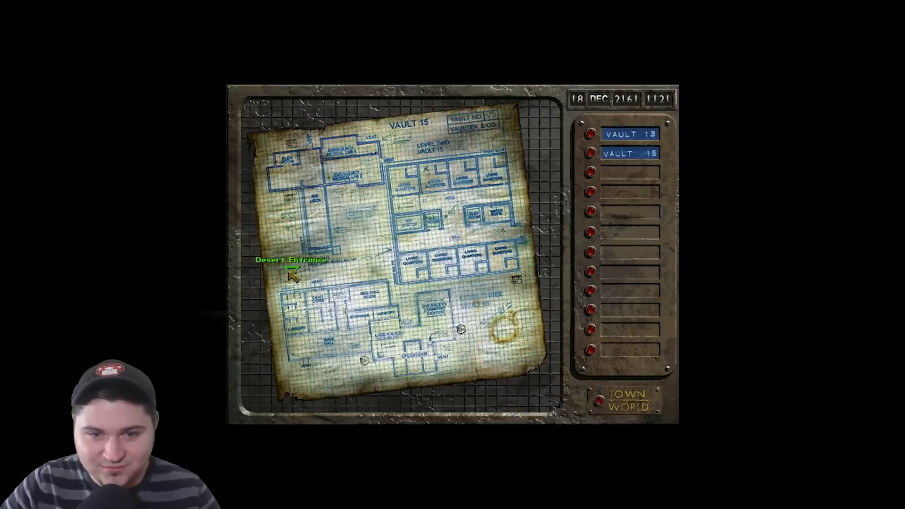
# - Enter Vault 15 at its Desert Entrance, outside the small shack
pyautogui.click(289, 259)
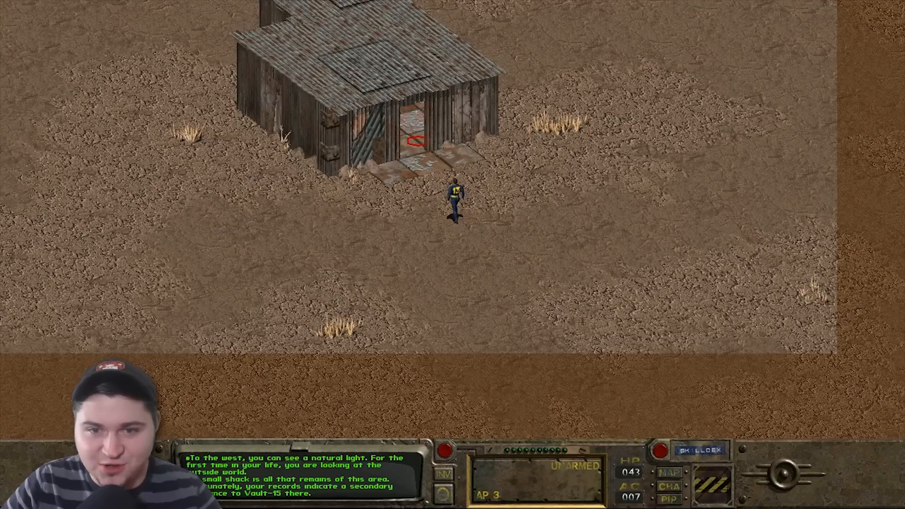
# - Walk Max into the shack and toward the hatch in its floor
pyautogui.click(411, 134)
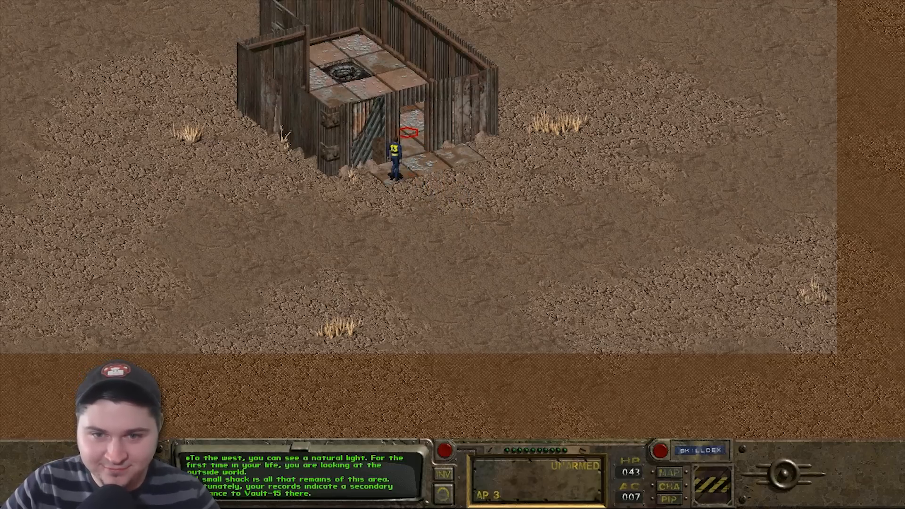
pyautogui.click(407, 134)
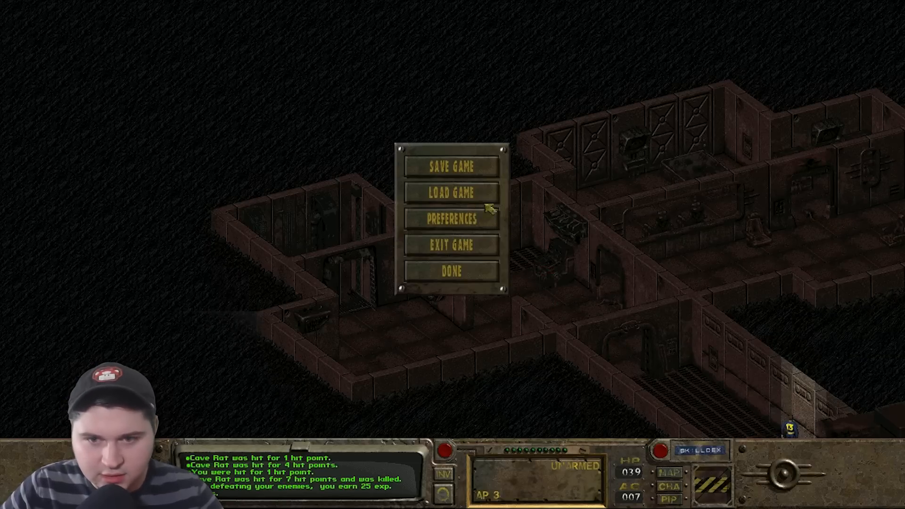
pyautogui.click(452, 272)
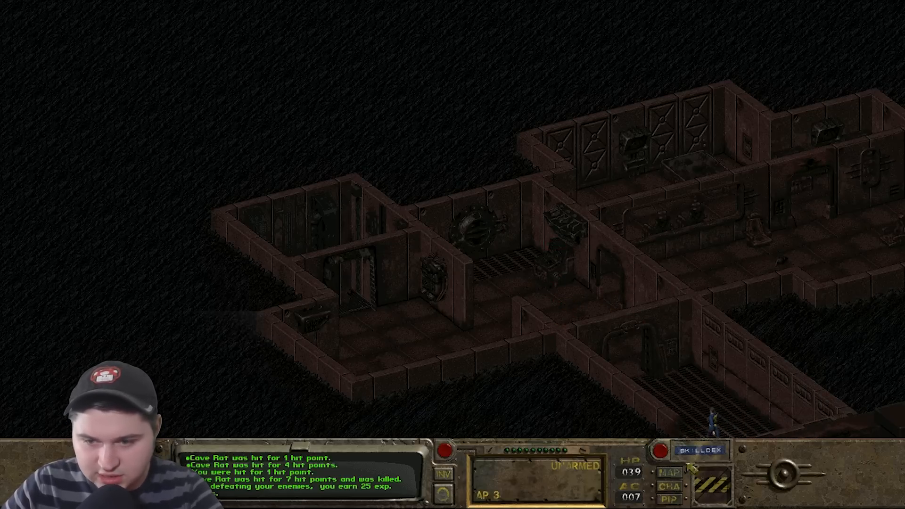
pyautogui.click(669, 471)
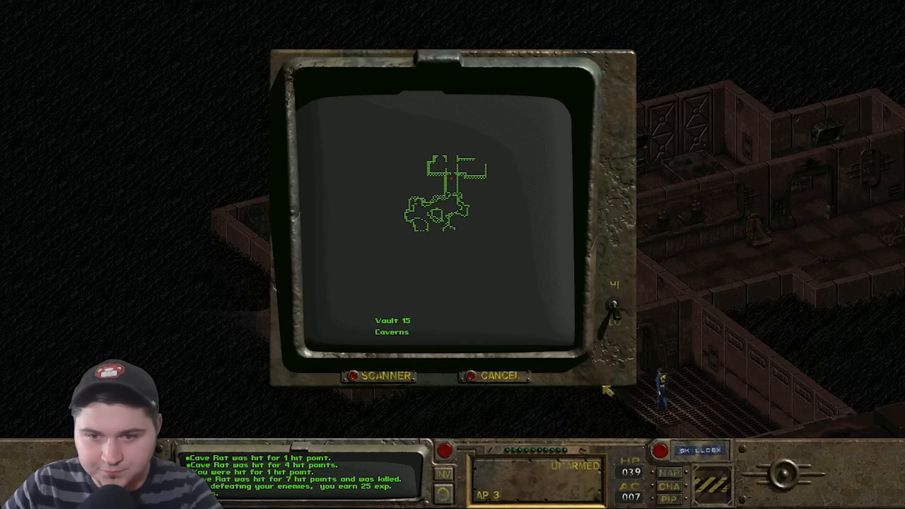
pyautogui.moveTo(462, 404)
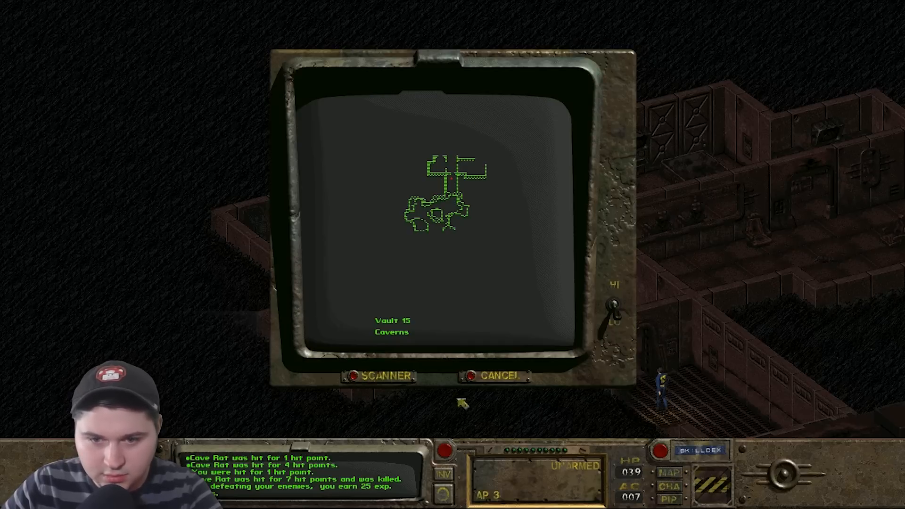
pyautogui.click(500, 376)
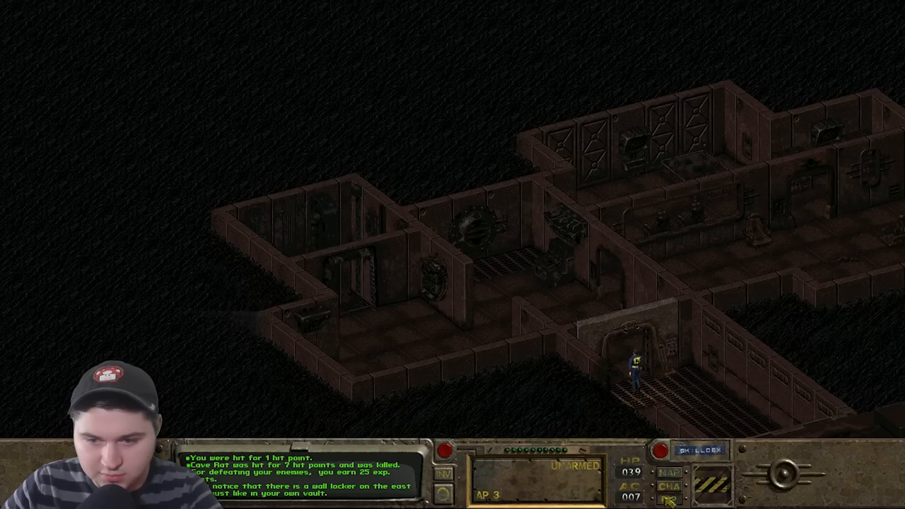
# - Bring up the Pip-Boy's Status automaps list showing Vault 13 and Vault 15
pyautogui.click(670, 496)
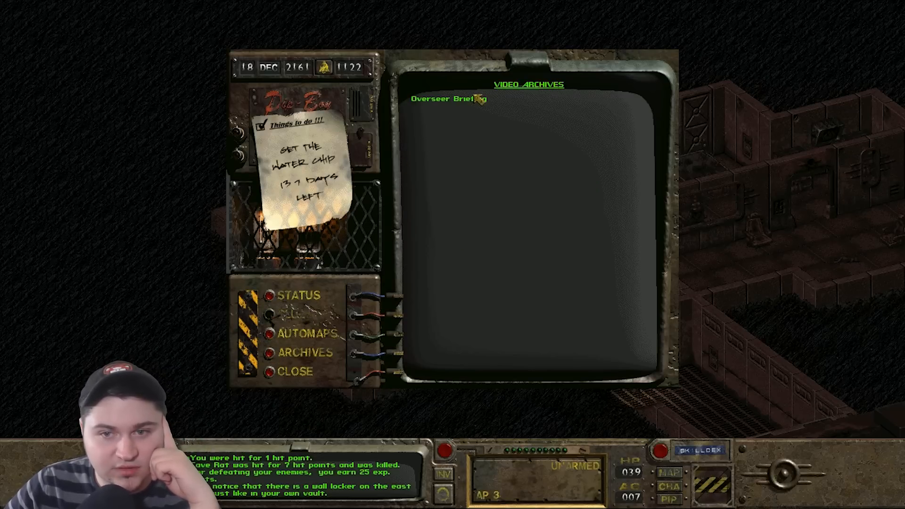
pyautogui.click(449, 99)
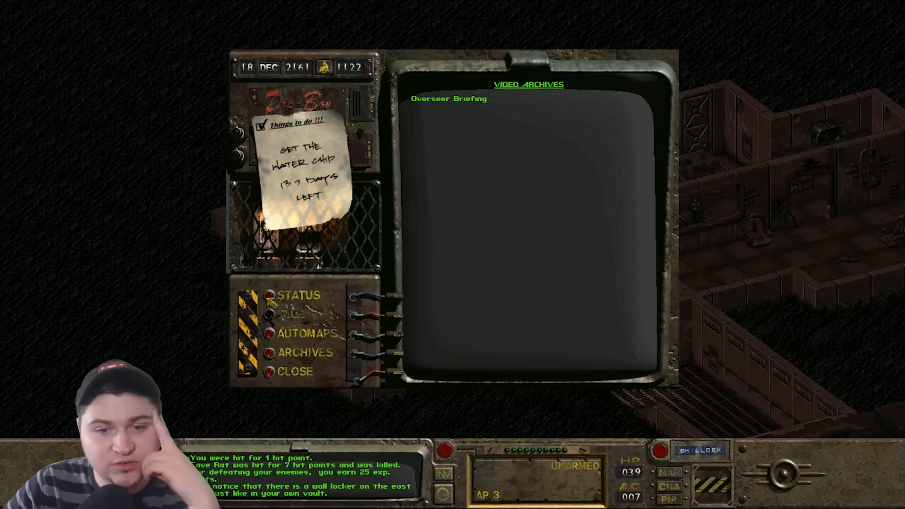
pyautogui.click(299, 295)
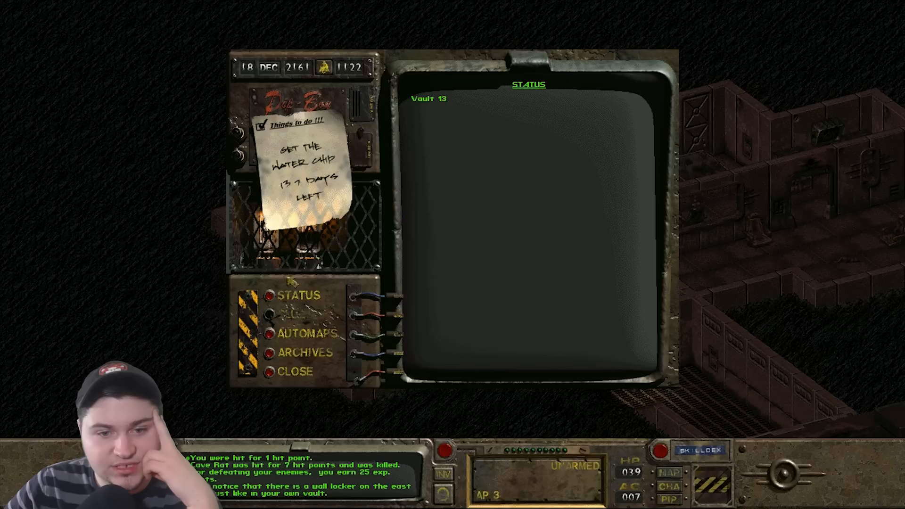
pyautogui.click(304, 334)
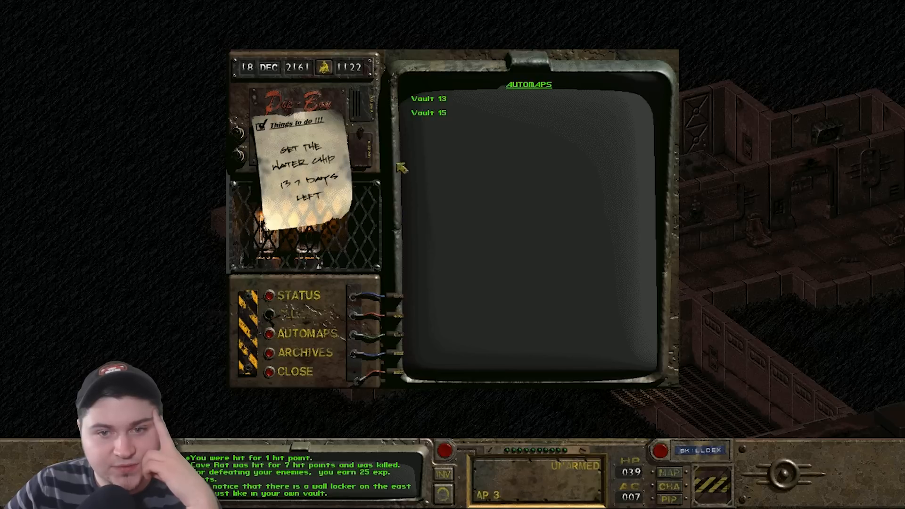
pyautogui.moveTo(271, 367)
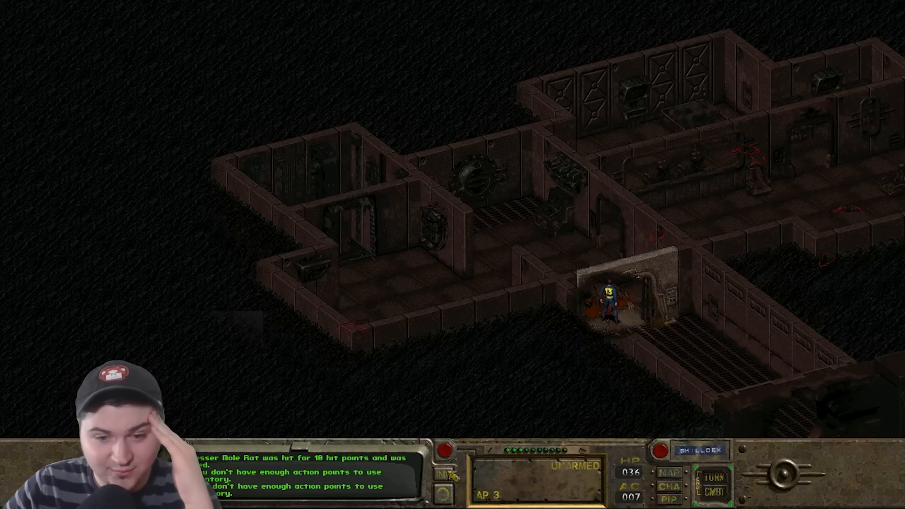
# - Dismiss the game options menu and bring up the Skilldex
pyautogui.press('Escape')
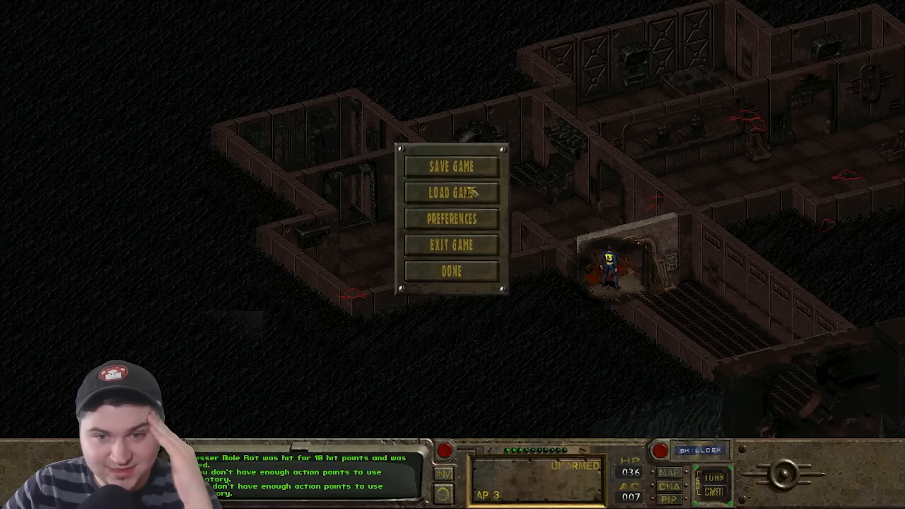
pyautogui.click(452, 271)
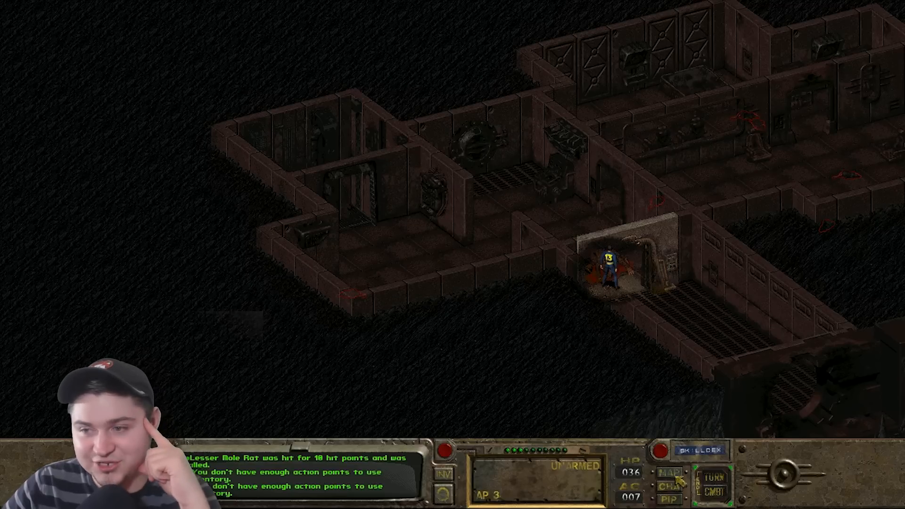
pyautogui.click(699, 451)
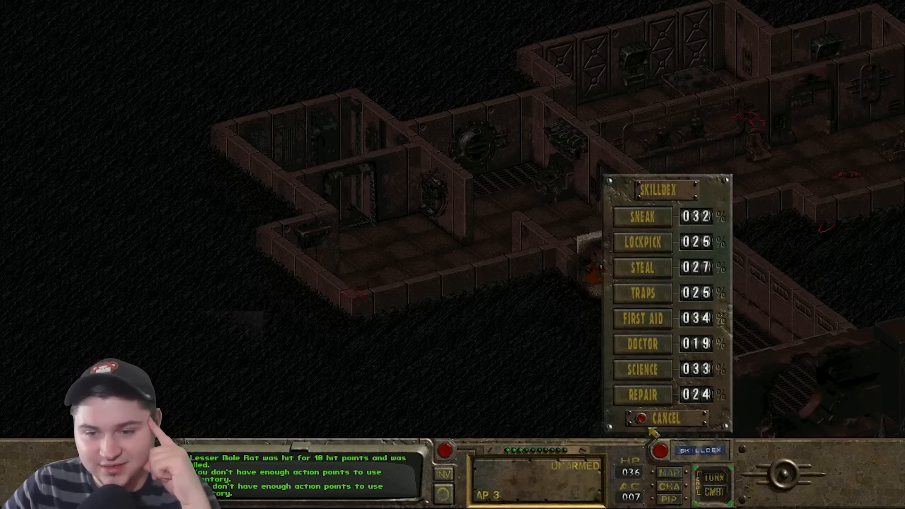
# - Cancel the Skilldex without using any skill
pyautogui.click(669, 418)
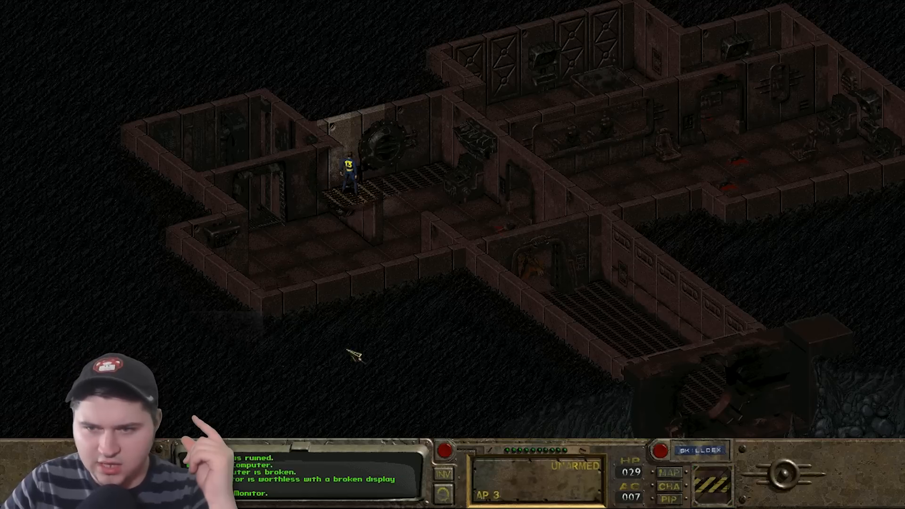
pyautogui.moveTo(563, 76)
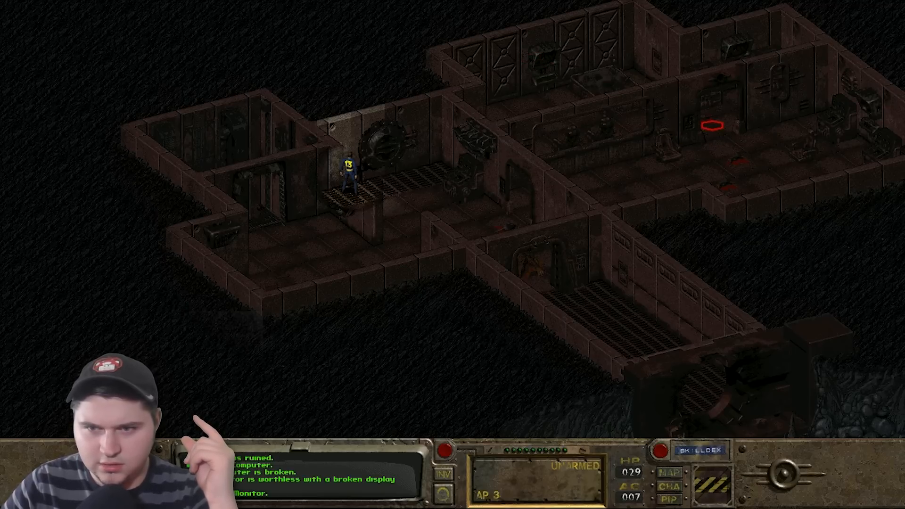
# - Walk Max to a floor hex in the vault's eastern room
pyautogui.click(396, 168)
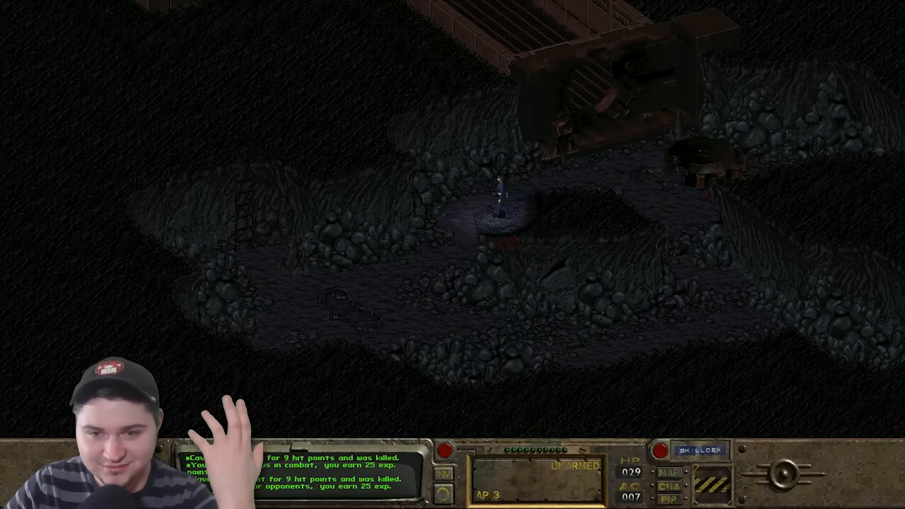
# - Move onward across the cavern floor toward the cave entrance ladder
pyautogui.click(260, 262)
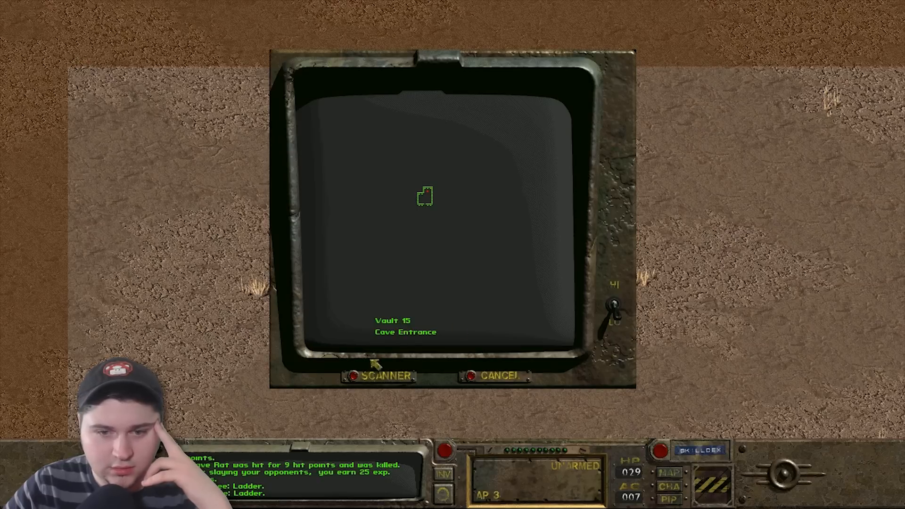
# - Try the automap scanner and dismiss the missing motion sensor notice before heading to the camp
pyautogui.click(382, 376)
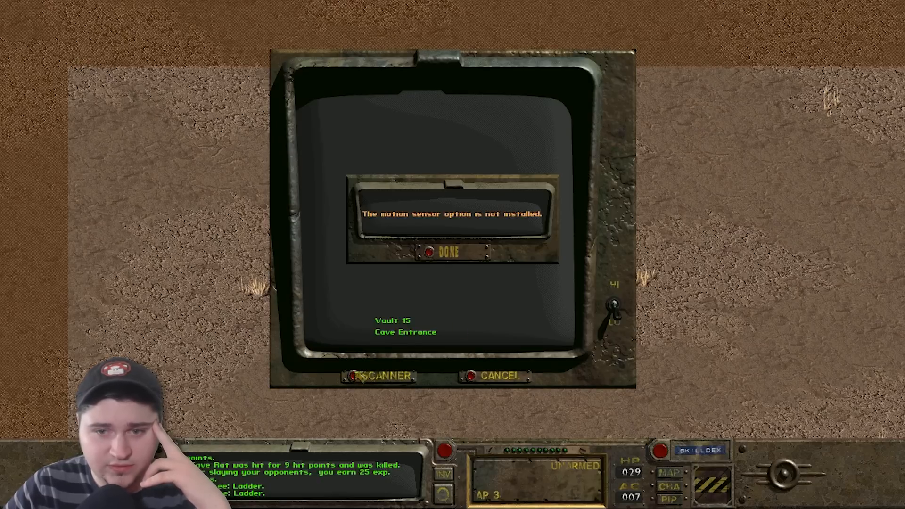
pyautogui.click(447, 253)
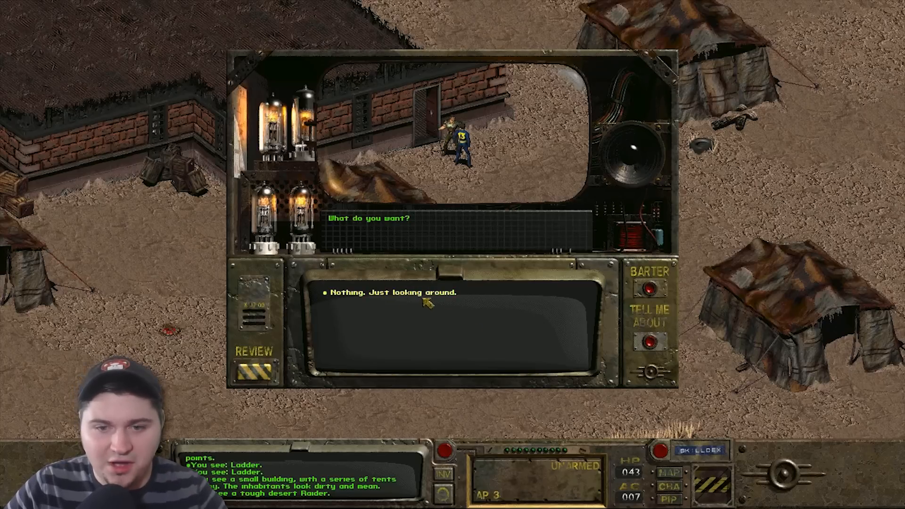
# - Tell both raiders 'Nothing. Just looking around.' and end the second conversation
pyautogui.click(391, 292)
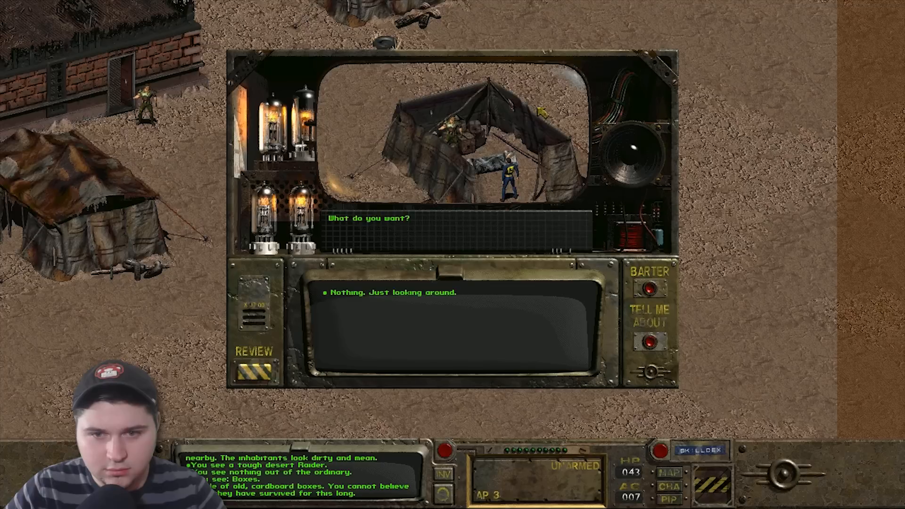
pyautogui.click(393, 293)
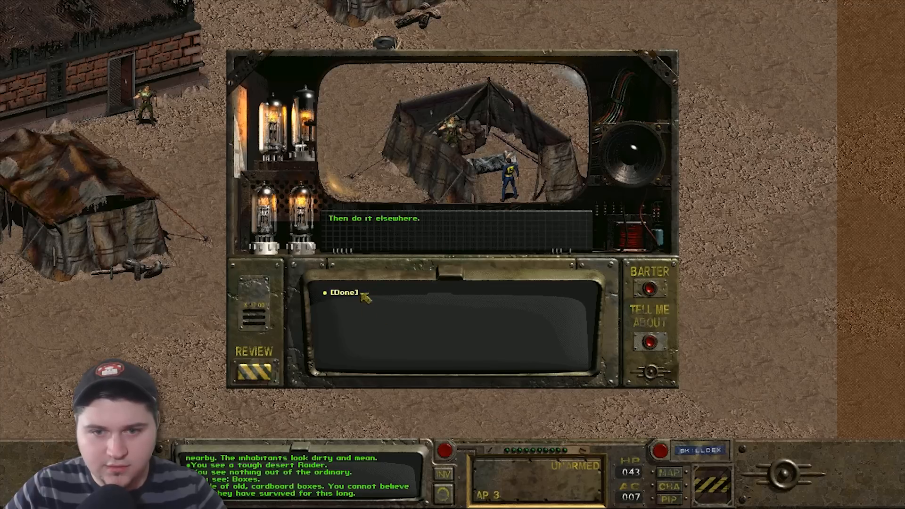
pyautogui.click(341, 292)
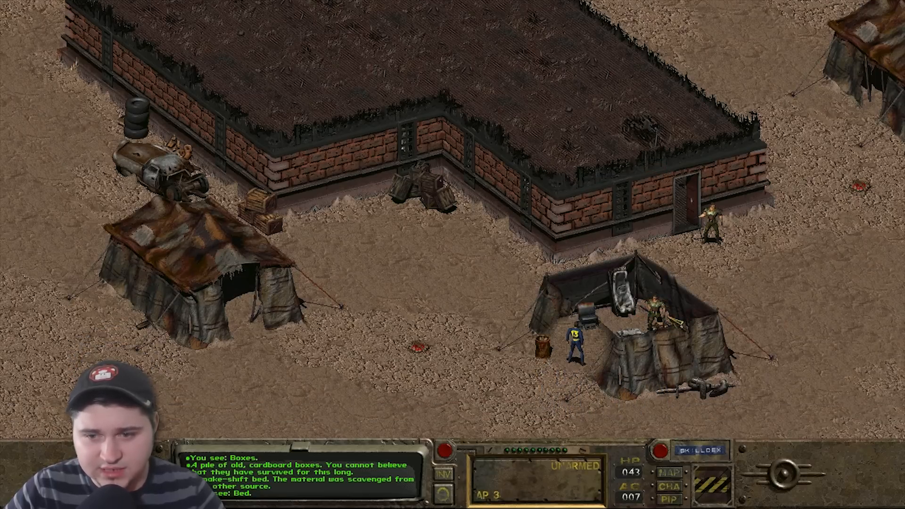
# - Talk to Petrox, ask which places he has been to and hear about Junktown
pyautogui.click(664, 312)
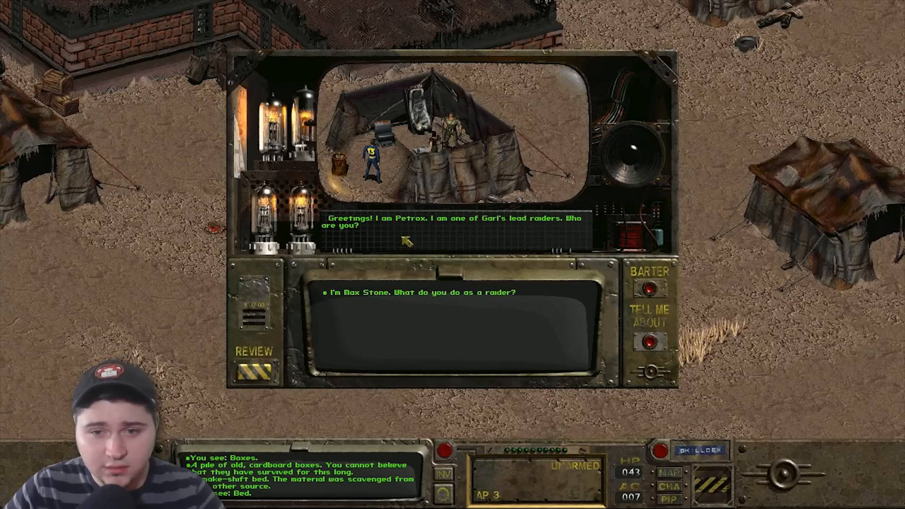
pyautogui.moveTo(478, 241)
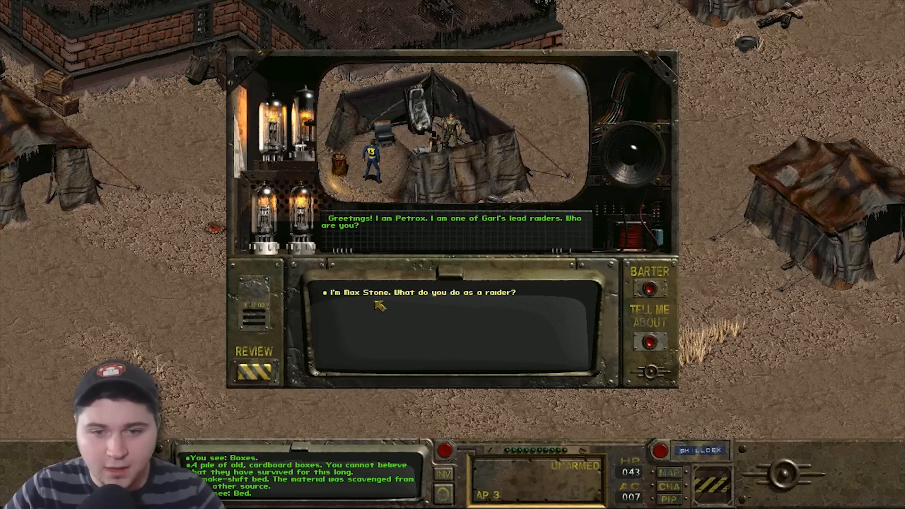
pyautogui.moveTo(514, 309)
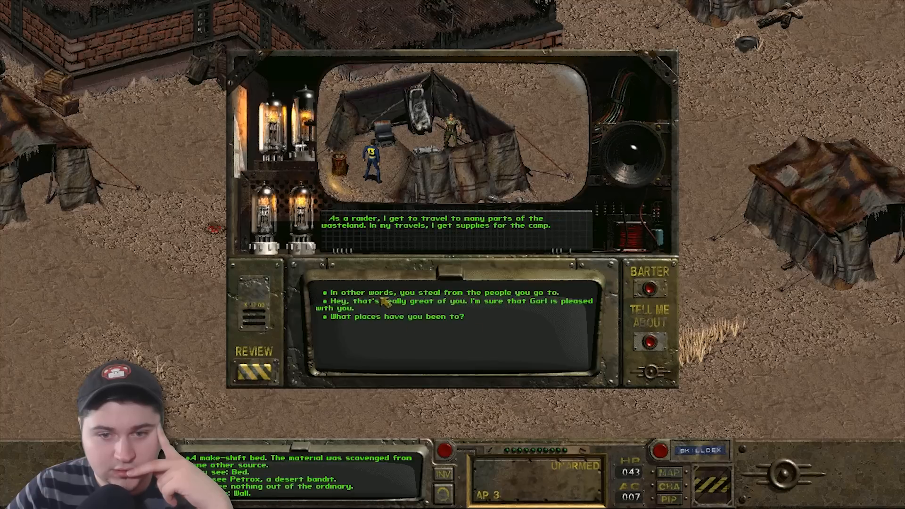
pyautogui.click(398, 317)
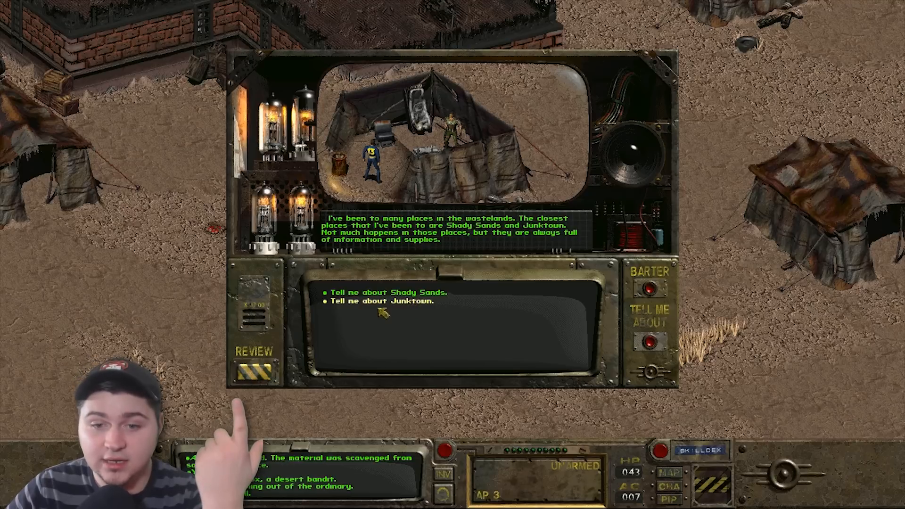
pyautogui.click(379, 302)
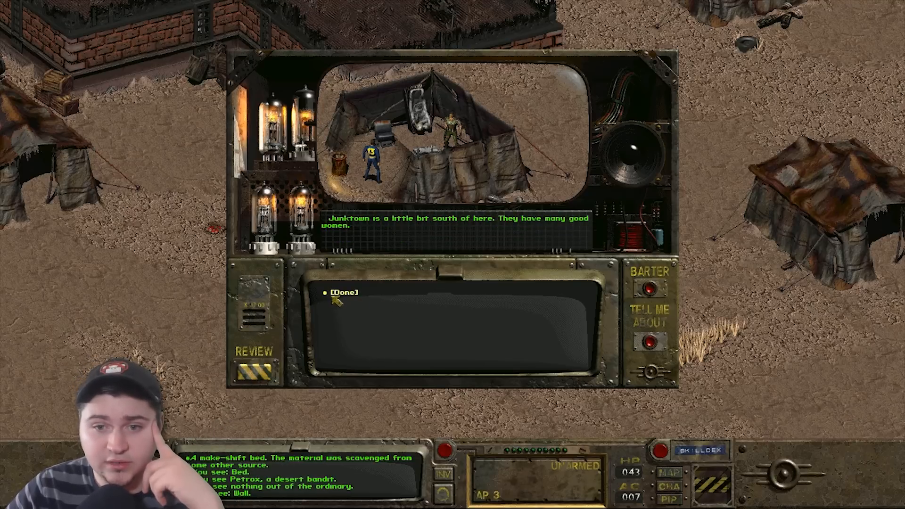
pyautogui.click(341, 292)
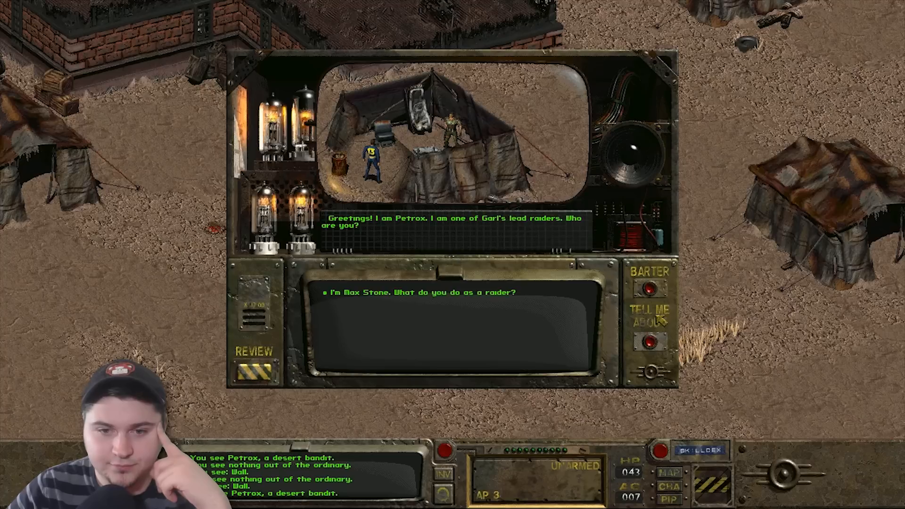
# - Ask Petrox again about his travels and learn about another nearby town
pyautogui.click(419, 293)
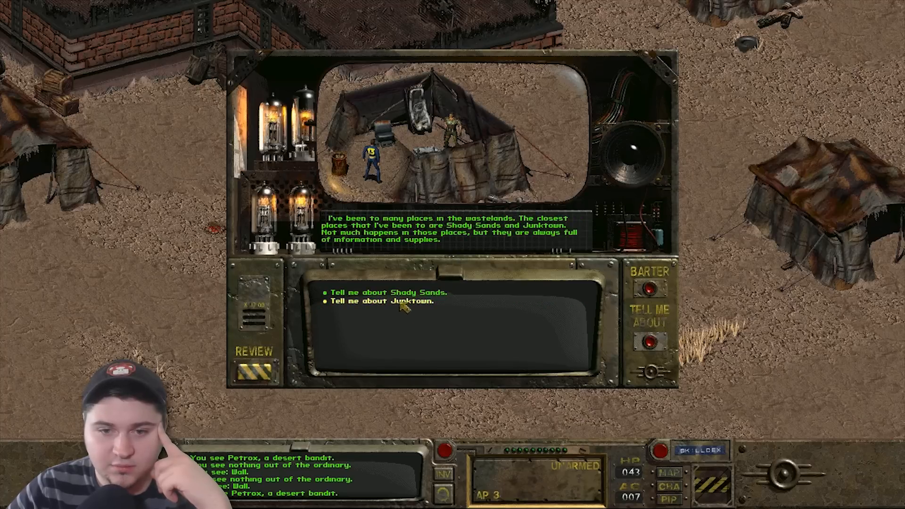
pyautogui.click(386, 292)
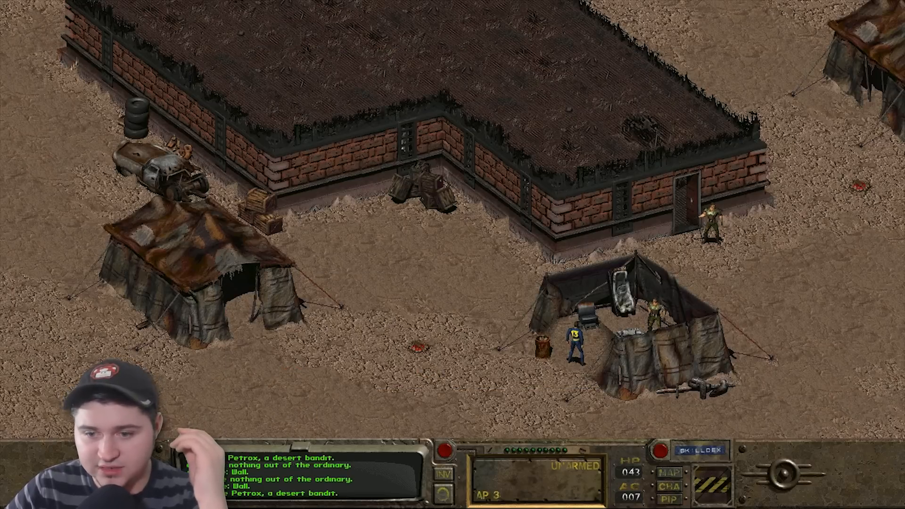
# - Scroll the view and walk Max Stone out of the camp into the open desert
pyautogui.scroll(-3)
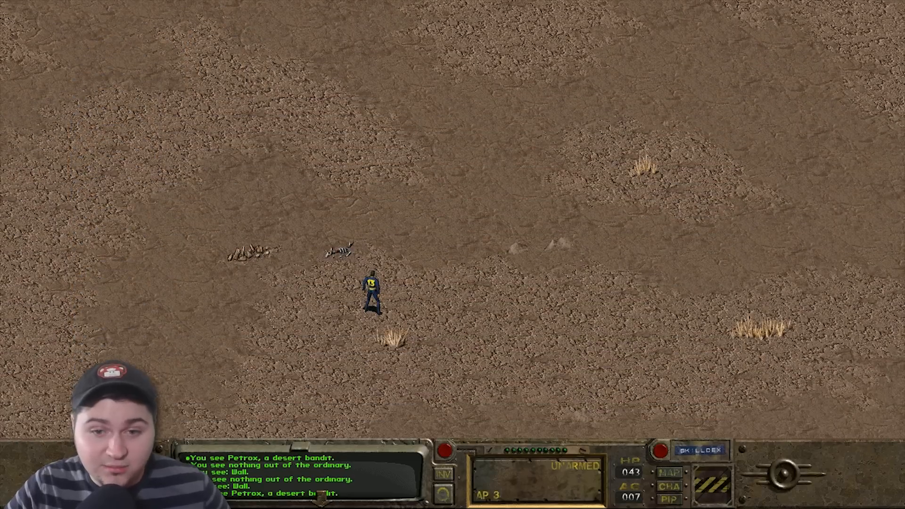
pyautogui.moveTo(452, 253)
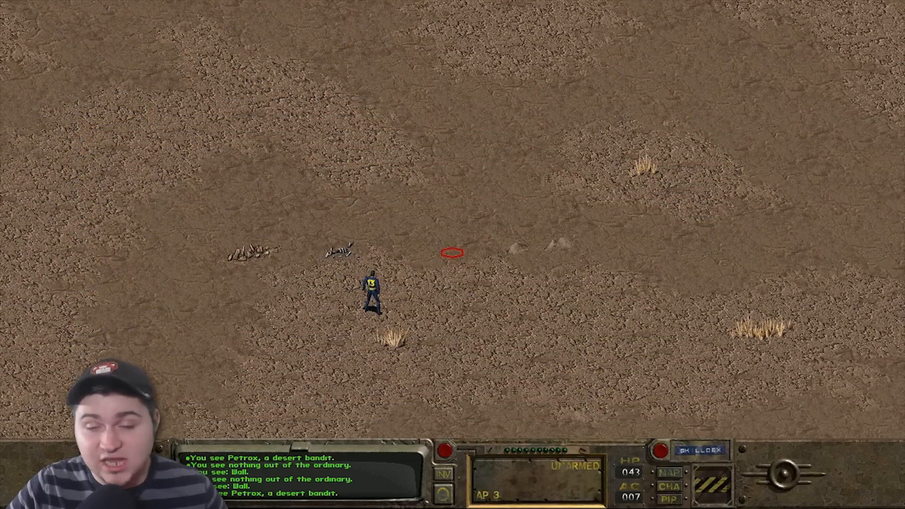